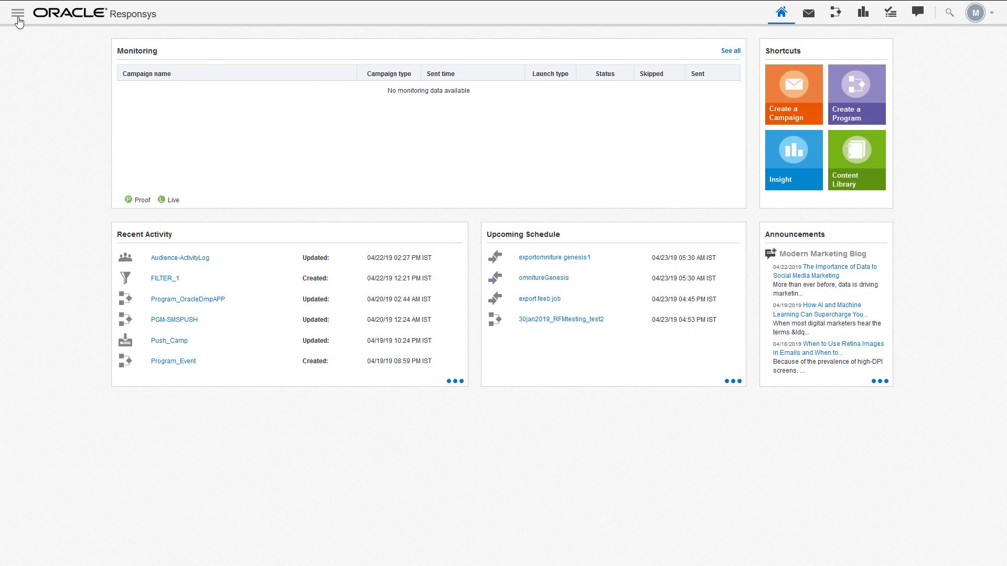
- Navigate from the home dashboard through Insight to the RFM analysis for RFM_M_LIST_2
click(18, 13)
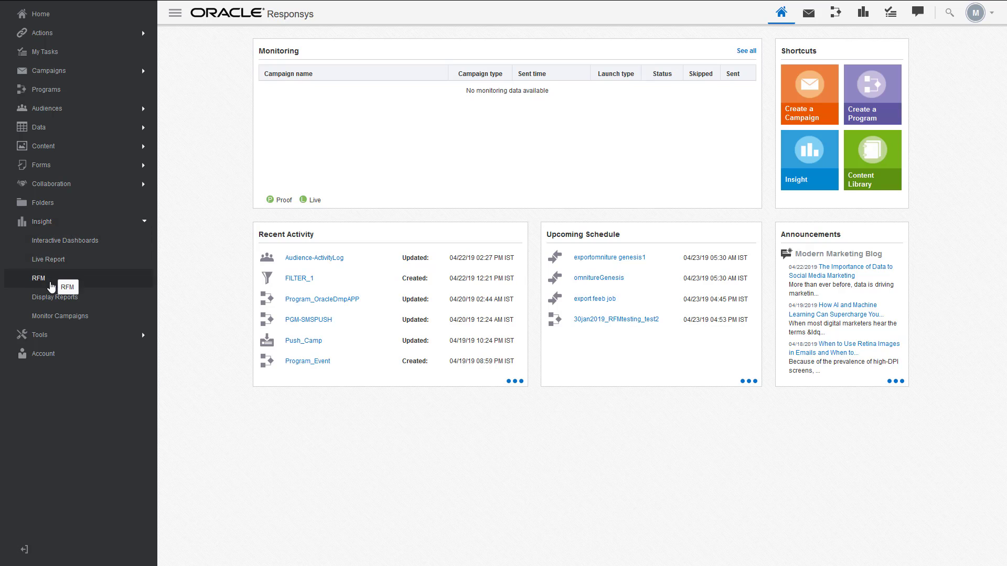
click(39, 277)
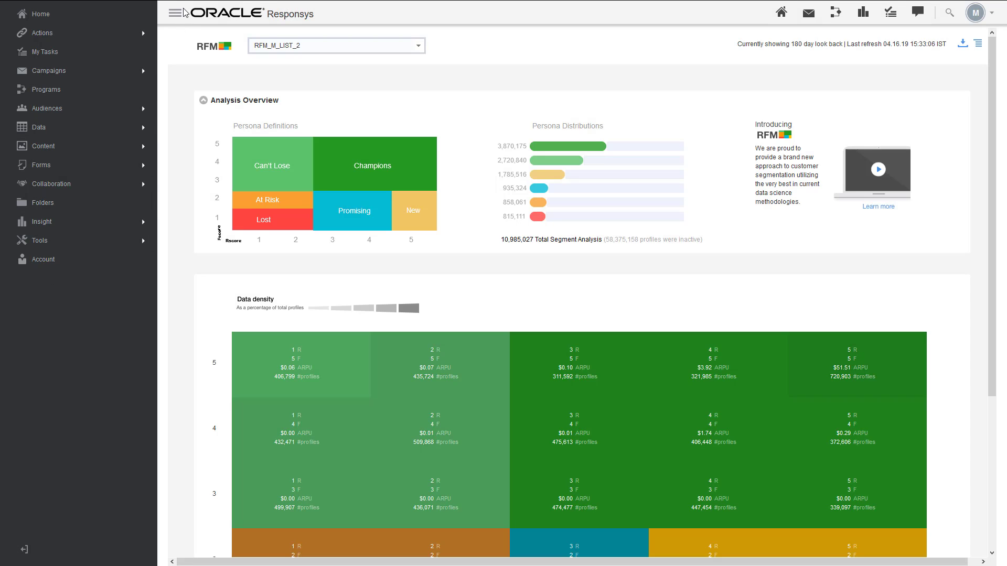
- Collapse the left navigation pane so the RFM analysis overview shows alone
click(175, 13)
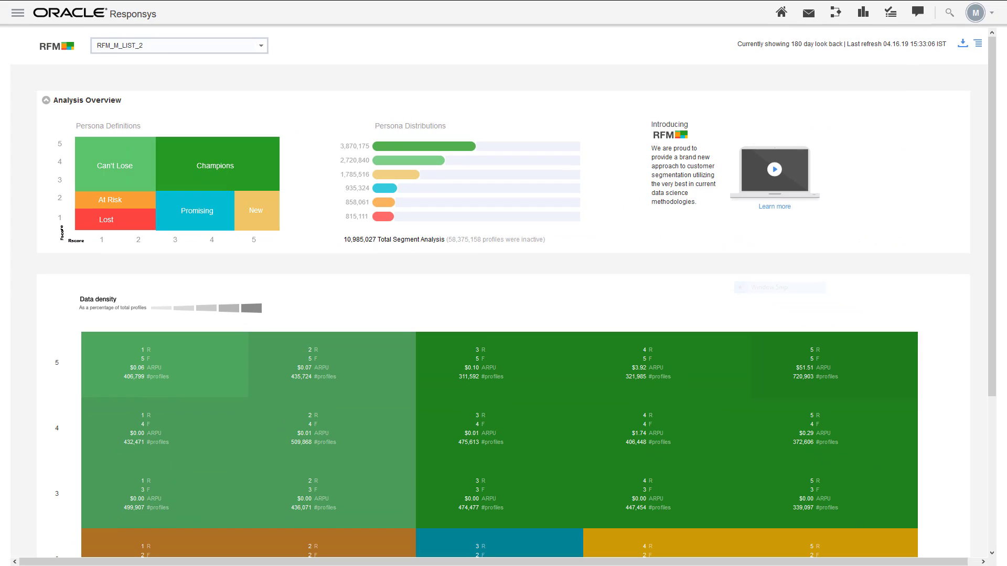
- Scroll down until the full Data density grid of recency/frequency tiles is visible
scroll(down, 3)
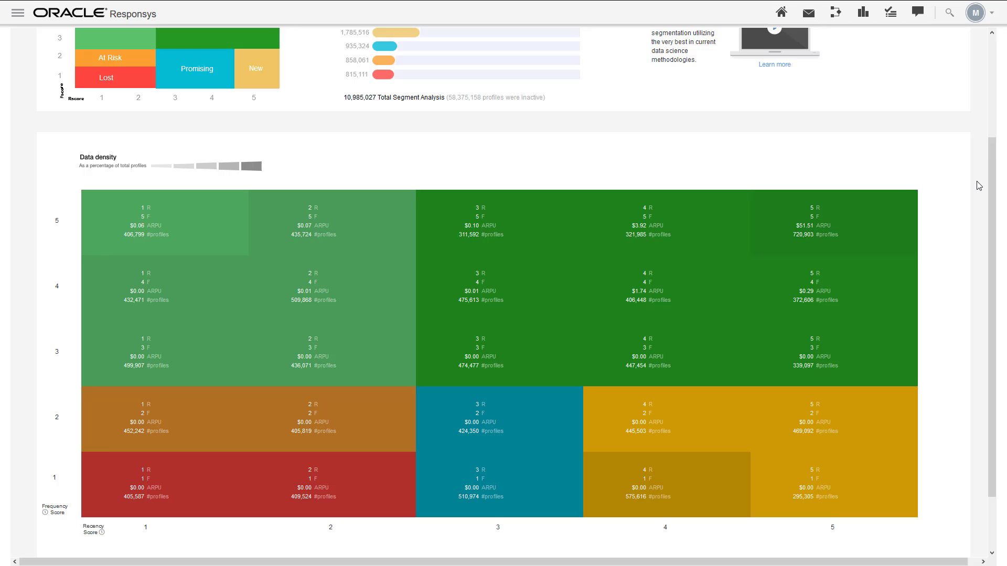
scroll(down, 3)
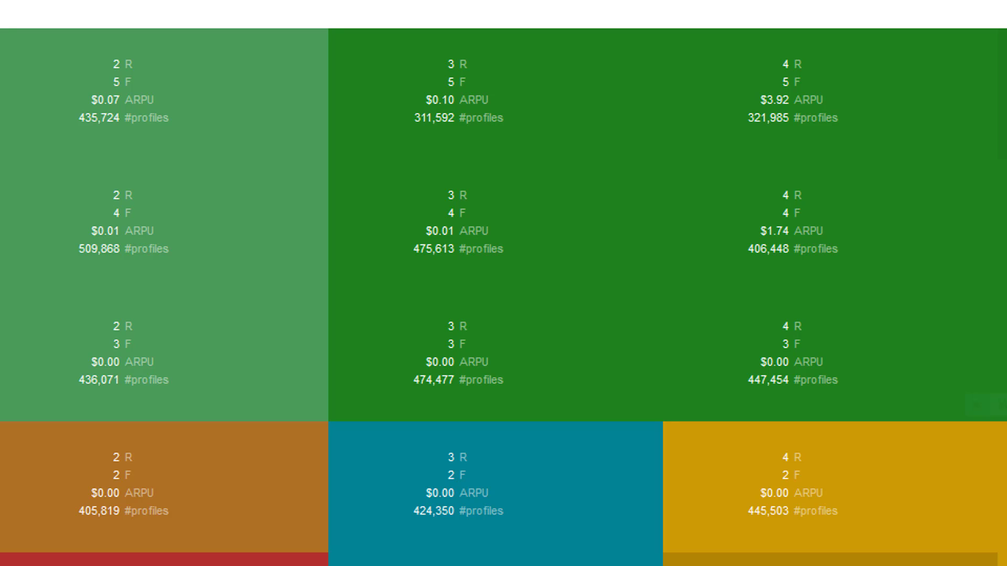
mouse_move(458, 380)
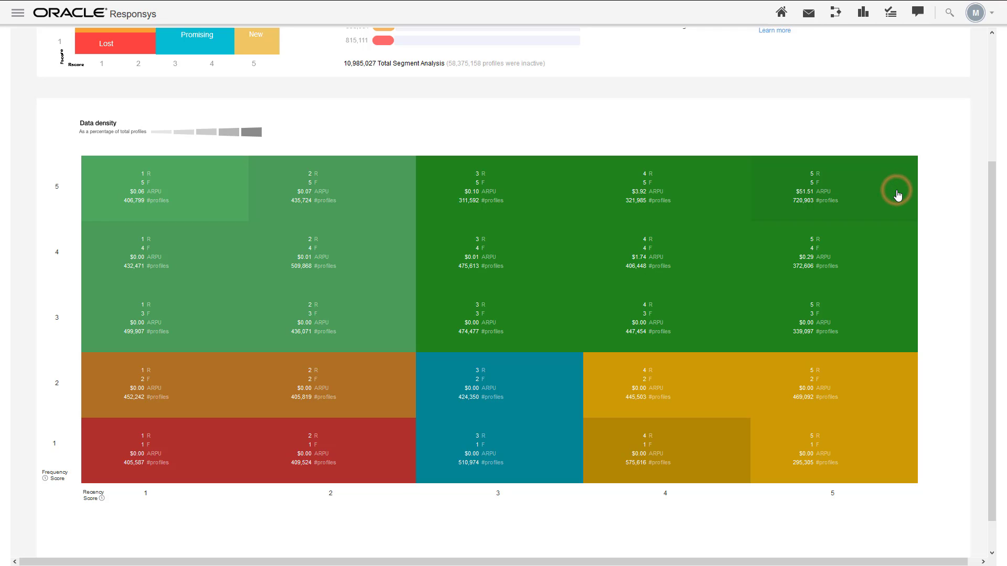
- View the monetary distribution for the Champions 5R 5F tile, then return to the tile grid
click(816, 187)
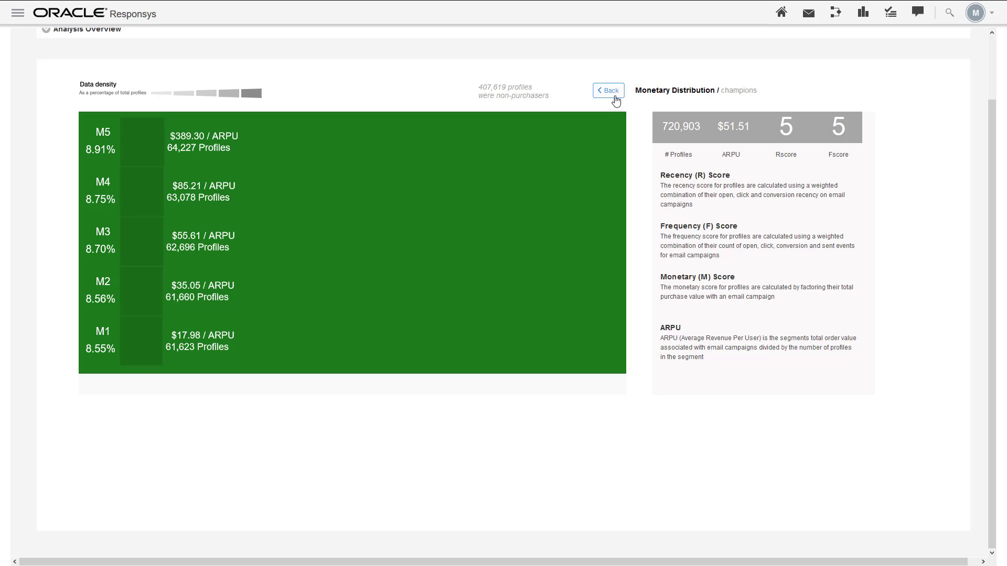
click(608, 90)
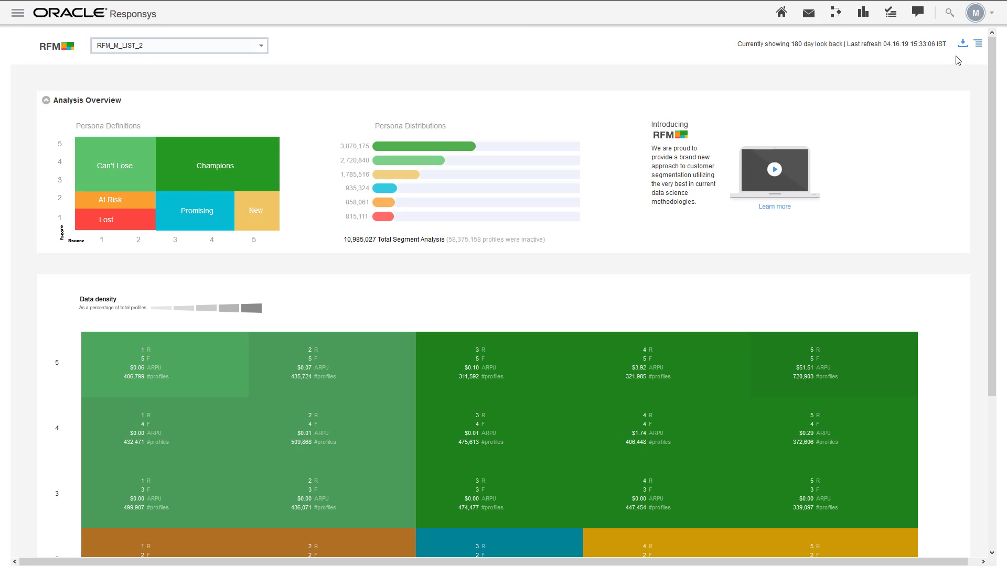
- Start a CSV download of the RFM_M_LIST_2 analysis, leaving the browser file prompt open
click(978, 43)
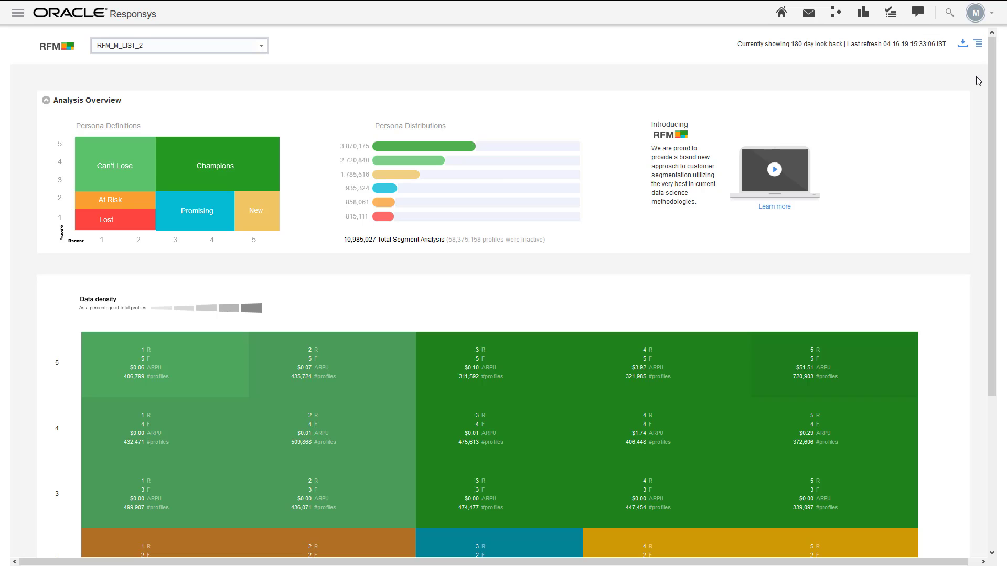
mouse_move(961, 44)
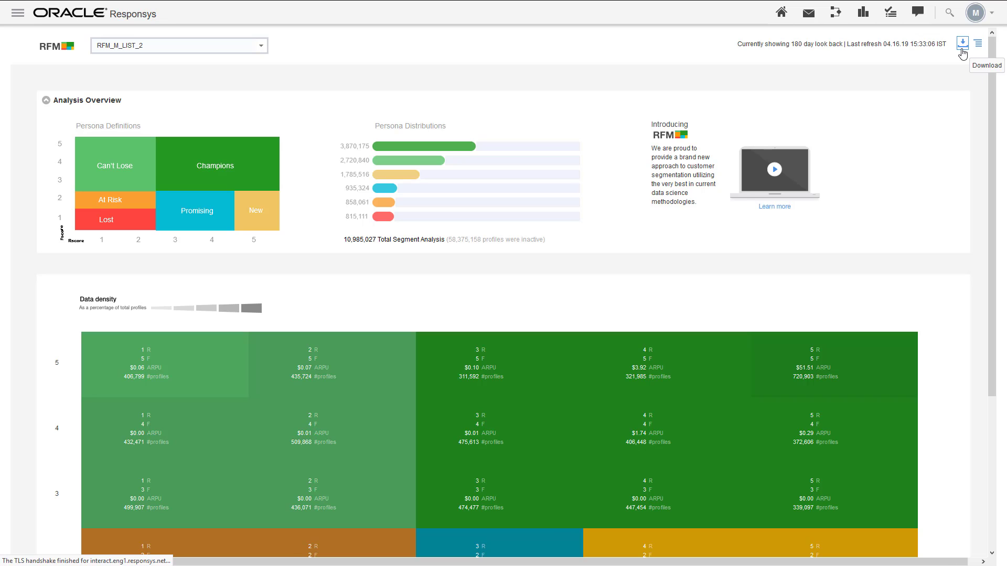
click(962, 44)
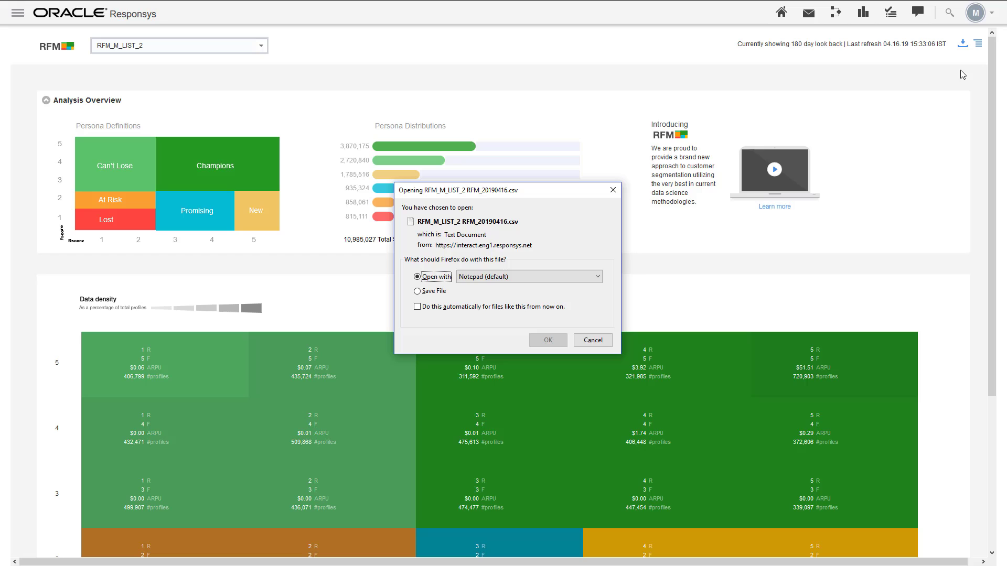